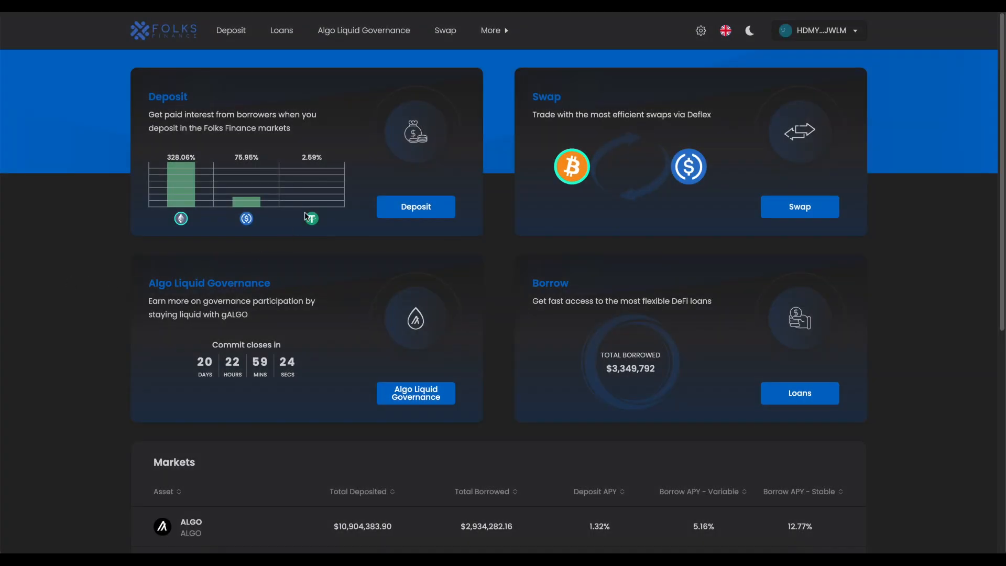
# Step: Open Lev. Commit Loan 2's management page from Algo Liquid Governance
pyautogui.click(364, 30)
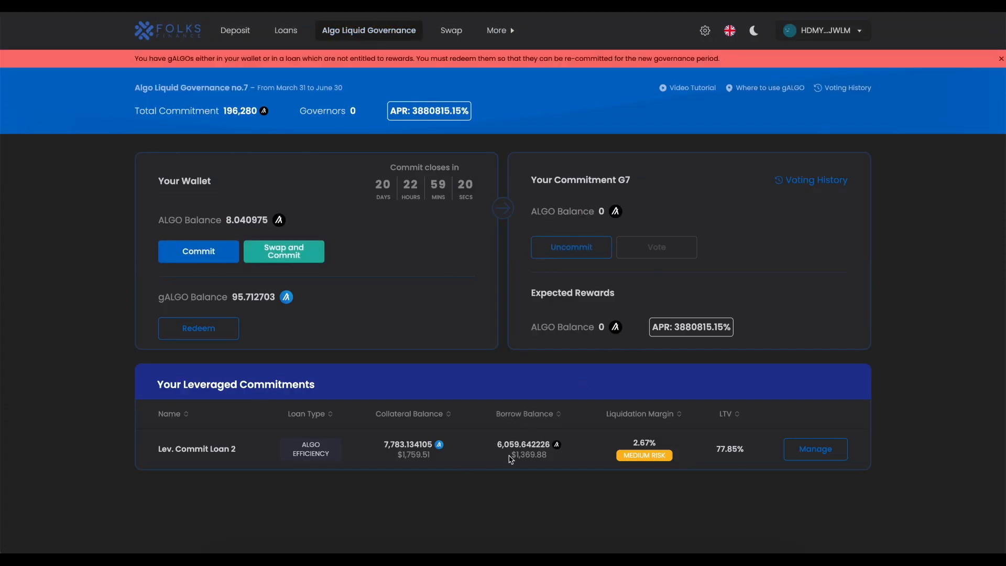
pyautogui.click(815, 449)
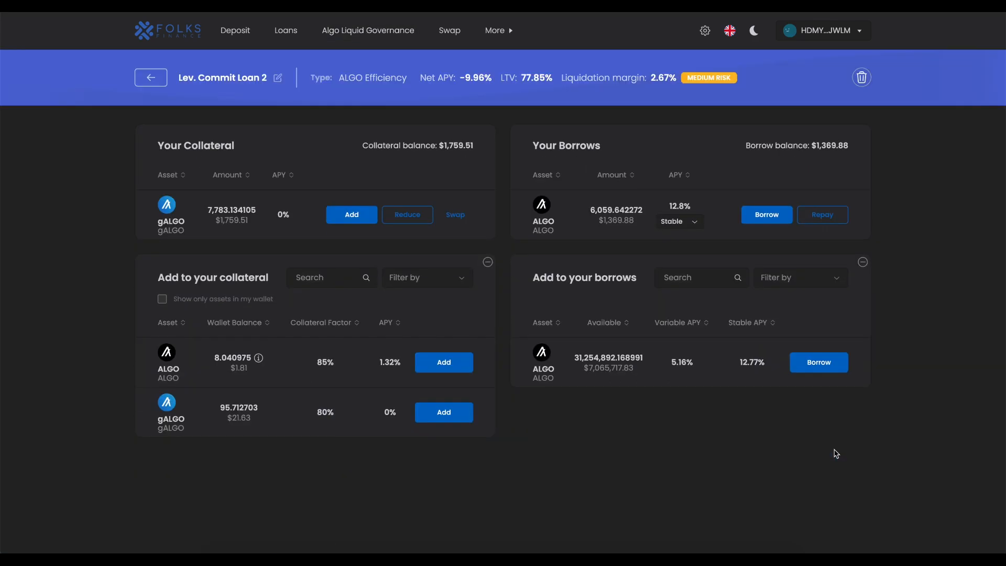
pyautogui.moveTo(867, 441)
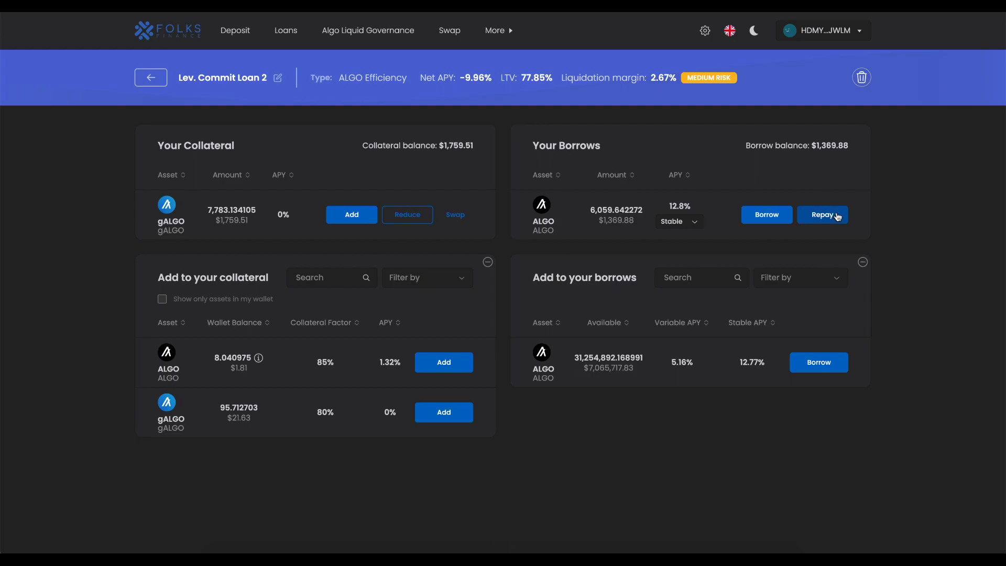
# Step: Repay the full 6,059.645579 ALGO borrow using the loan's gALGO collateral
pyautogui.click(823, 215)
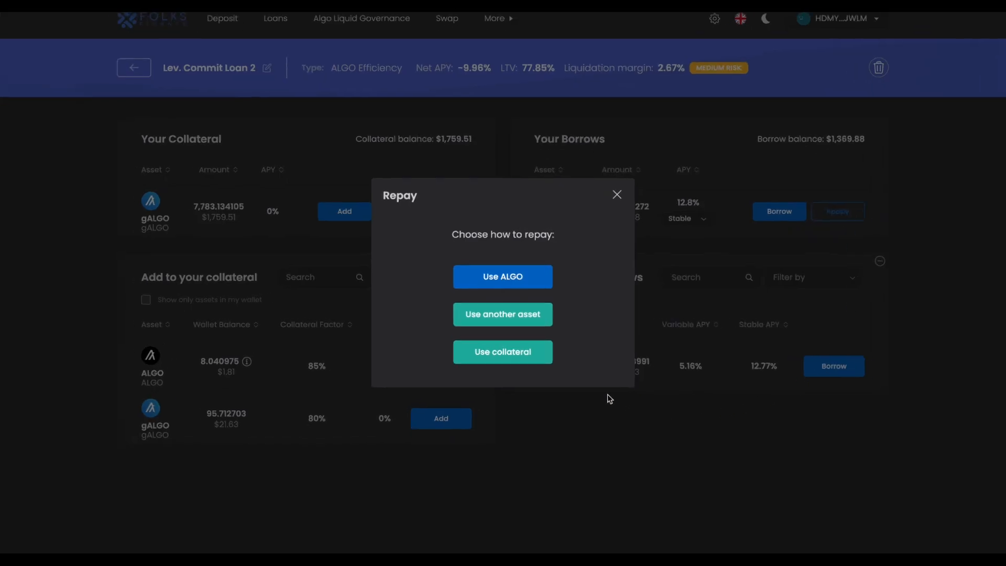
pyautogui.click(502, 351)
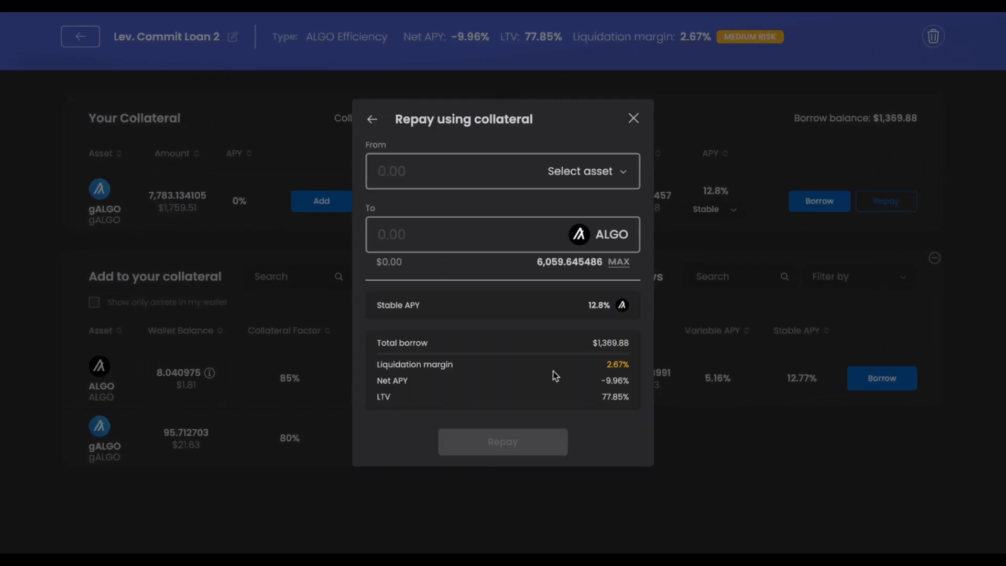
pyautogui.click(583, 171)
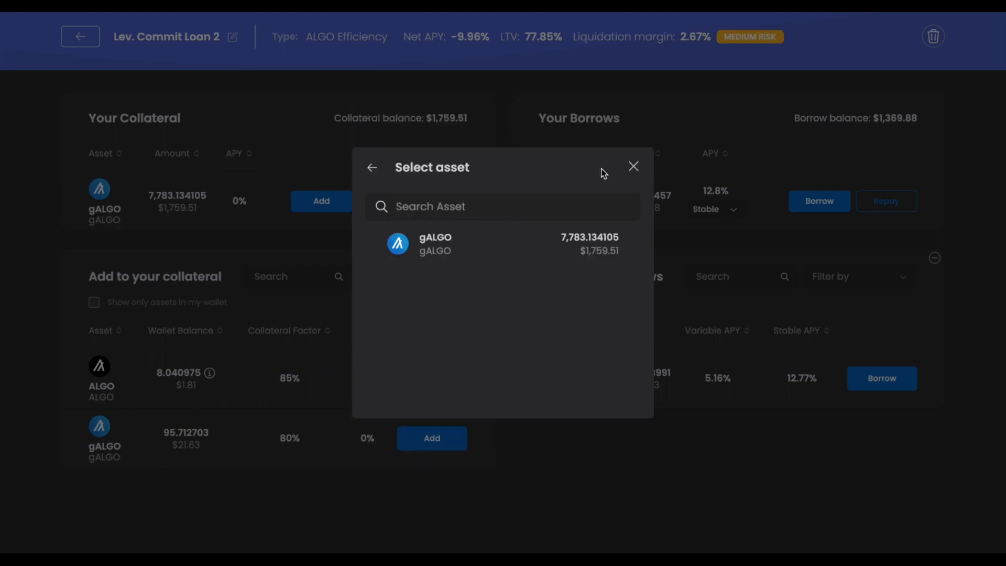
pyautogui.click(435, 244)
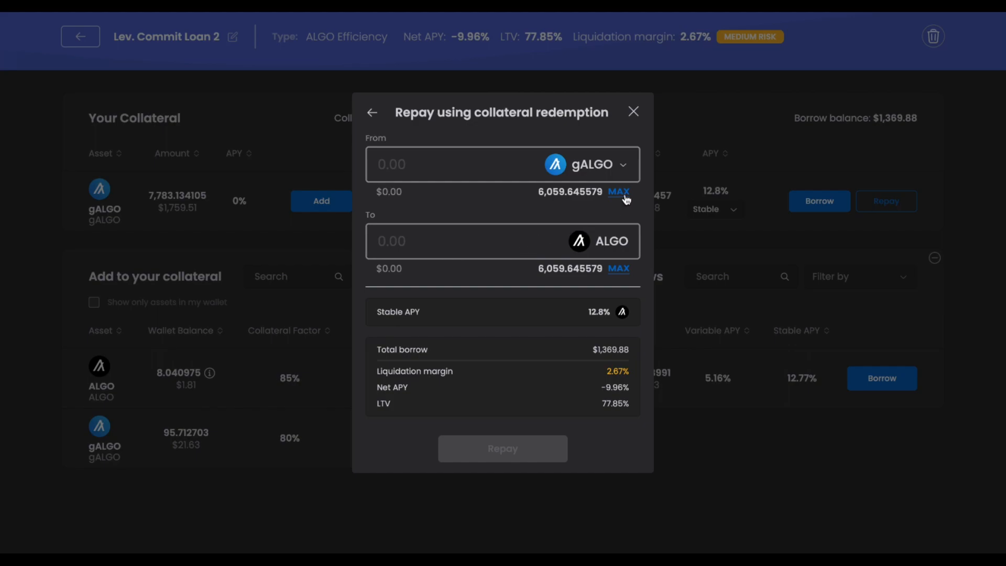
pyautogui.click(619, 193)
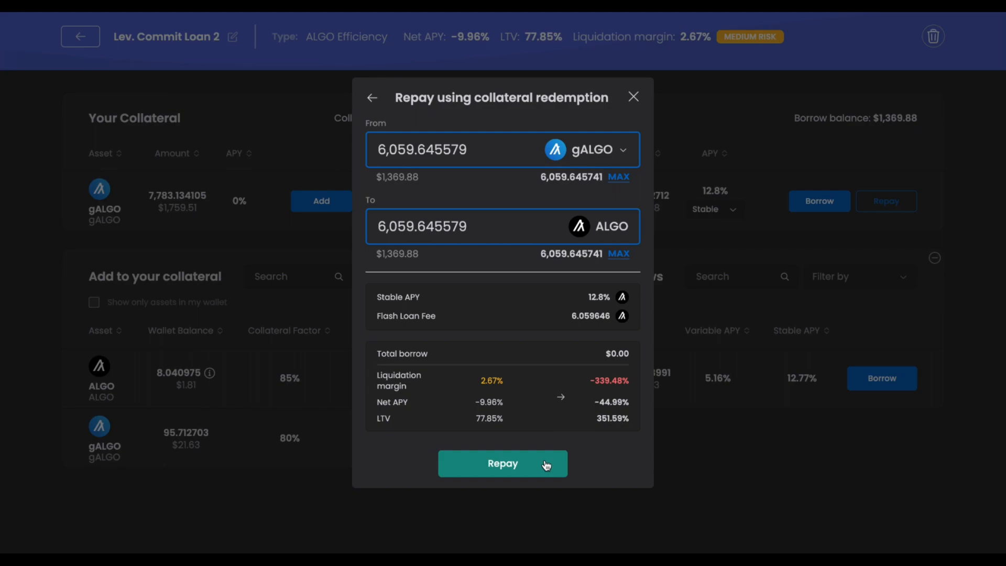
pyautogui.click(503, 464)
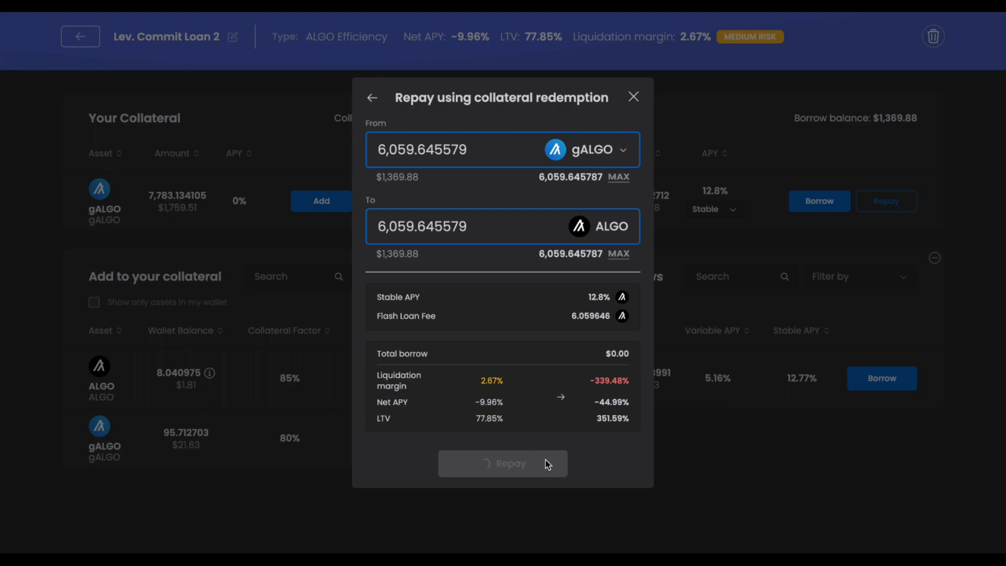
pyautogui.click(503, 463)
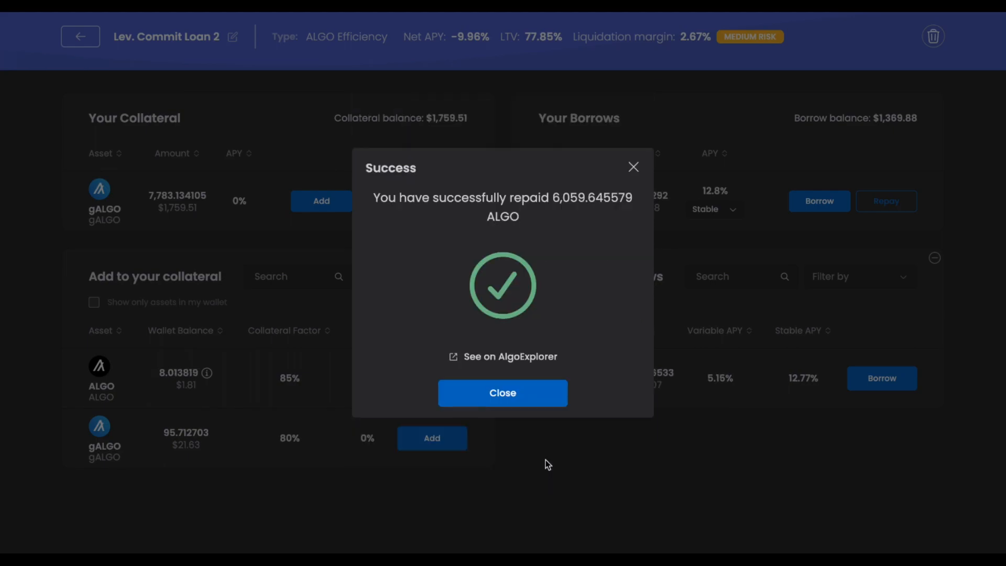
# Step: Dismiss the repayment Success dialog to return to the loan page
pyautogui.click(503, 393)
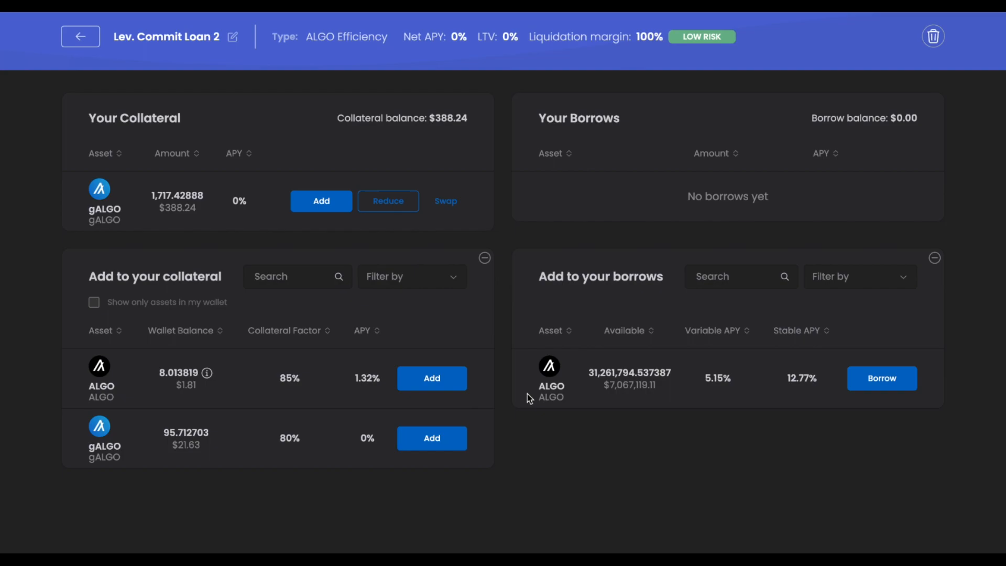
pyautogui.moveTo(548, 201)
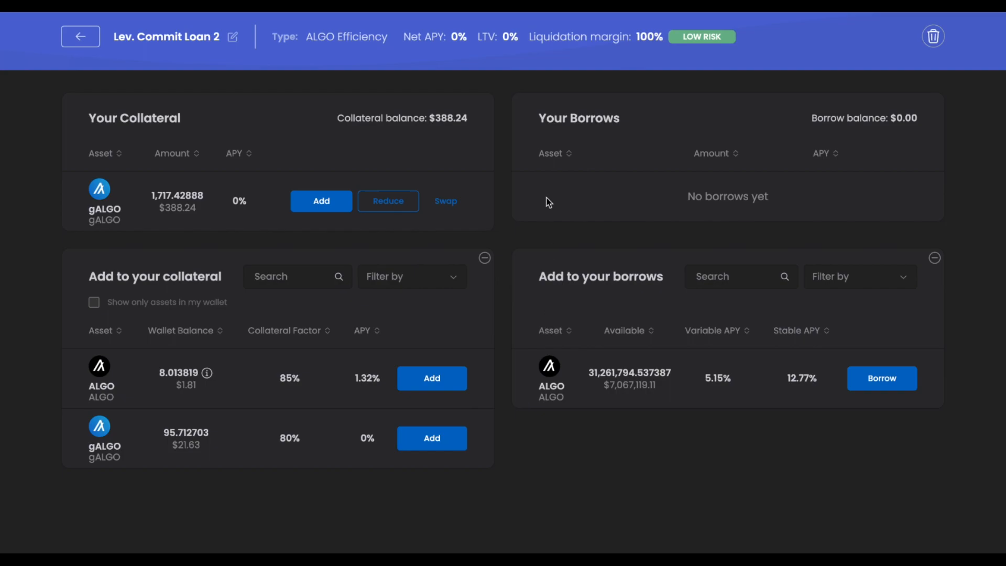
pyautogui.moveTo(406, 207)
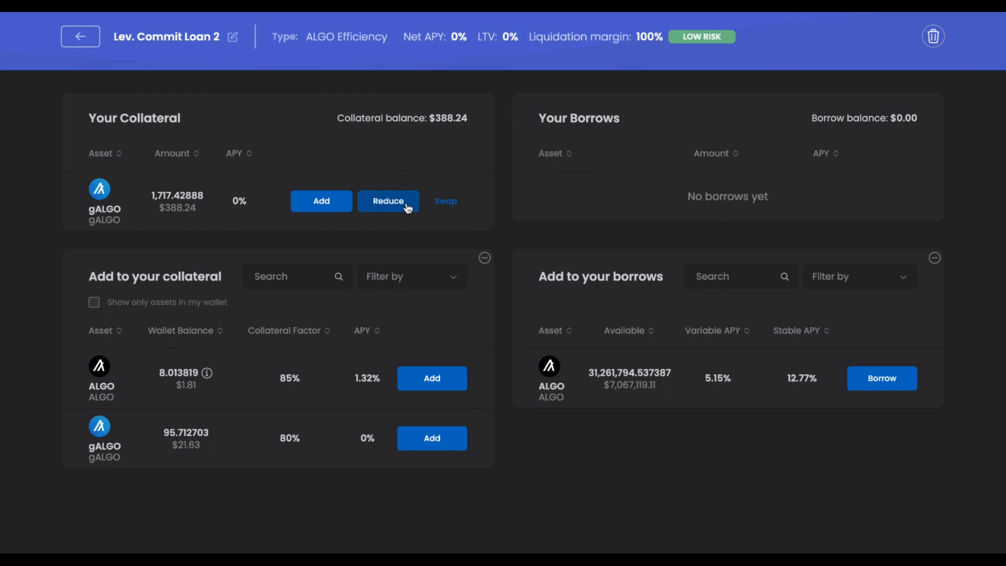
# Step: Withdraw all 1,717.42888 gALGO collateral from Lev. Commit Loan 2
pyautogui.click(388, 201)
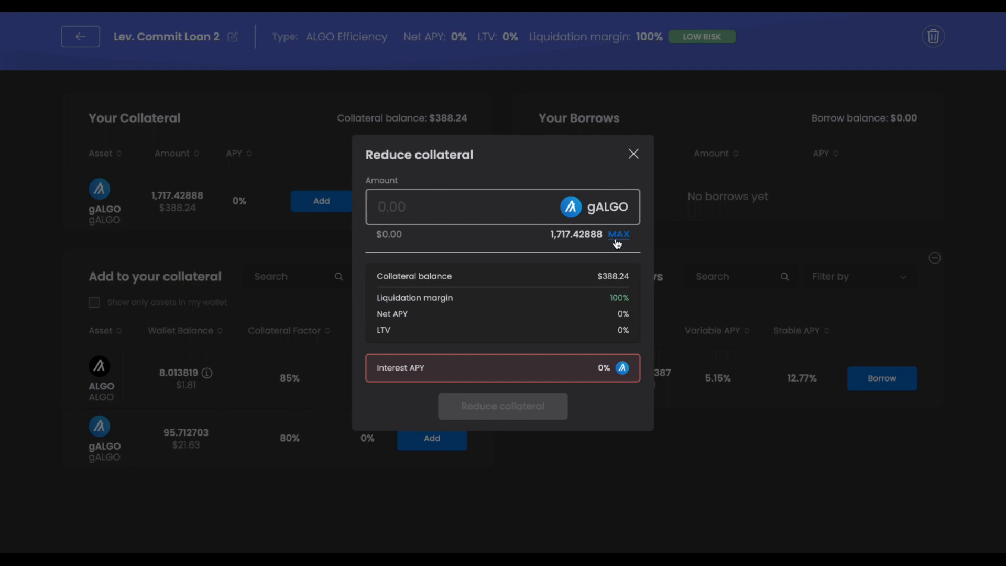
pyautogui.click(619, 234)
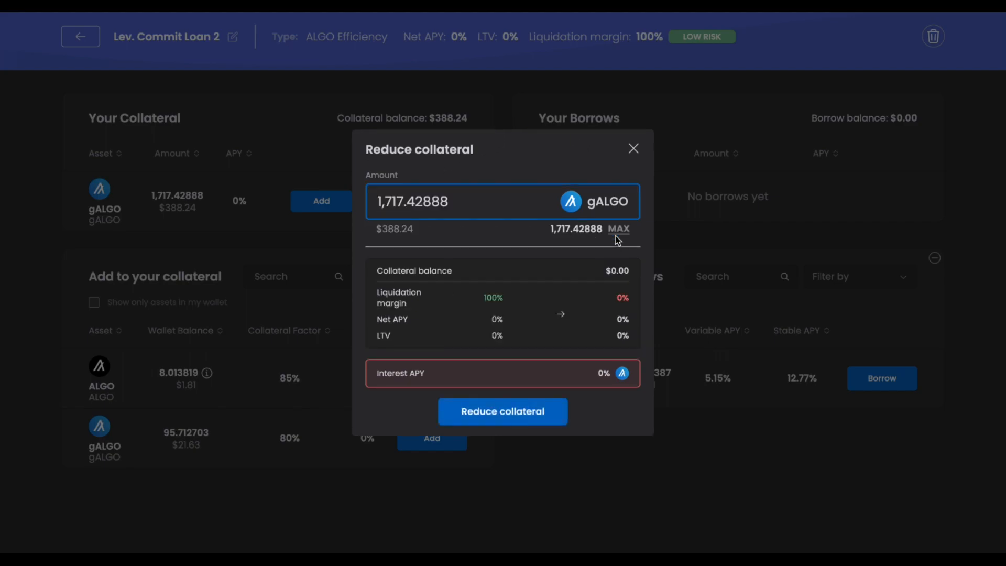
pyautogui.click(503, 412)
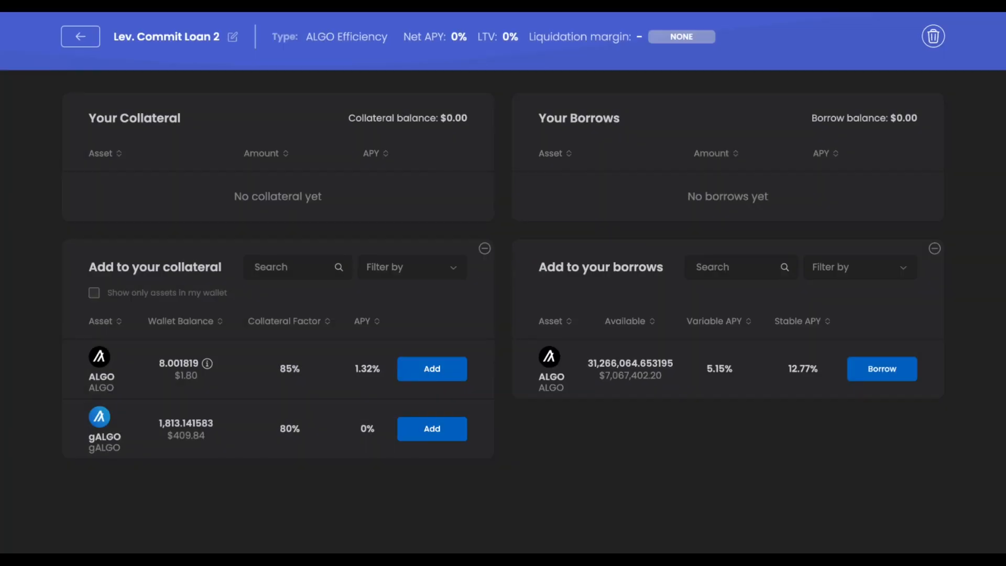
# Step: Delete the empty Lev. Commit Loan 2 and return to Algo Liquid Governance
pyautogui.click(934, 36)
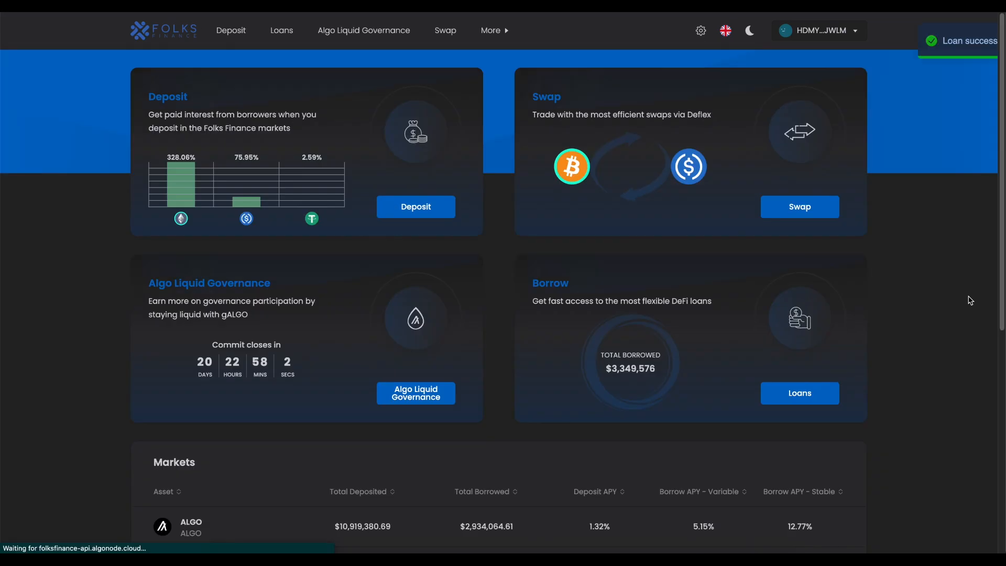
pyautogui.click(364, 29)
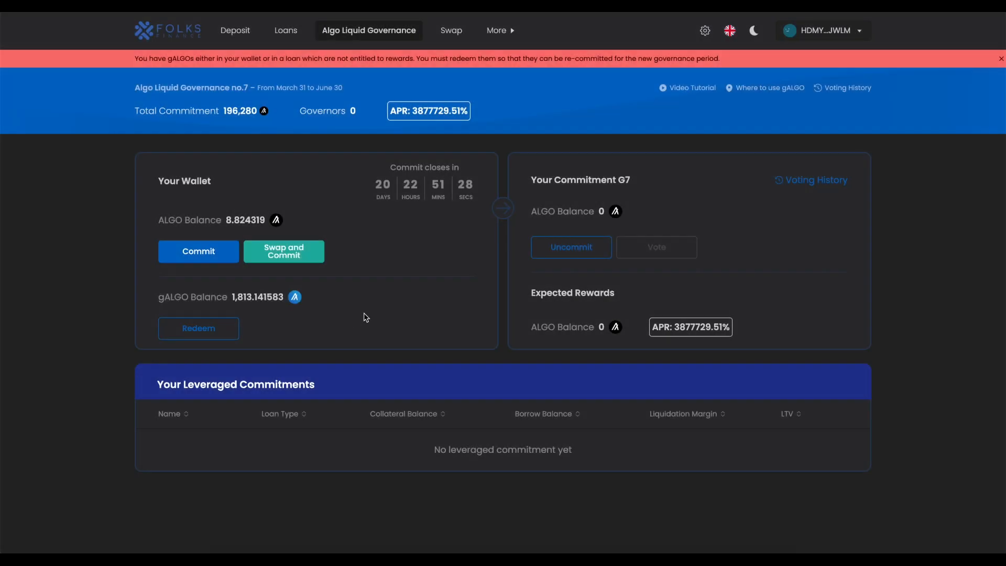
# Step: Submit a redemption of the full 1,813.141583 gALGO balance for ALGO
pyautogui.click(199, 328)
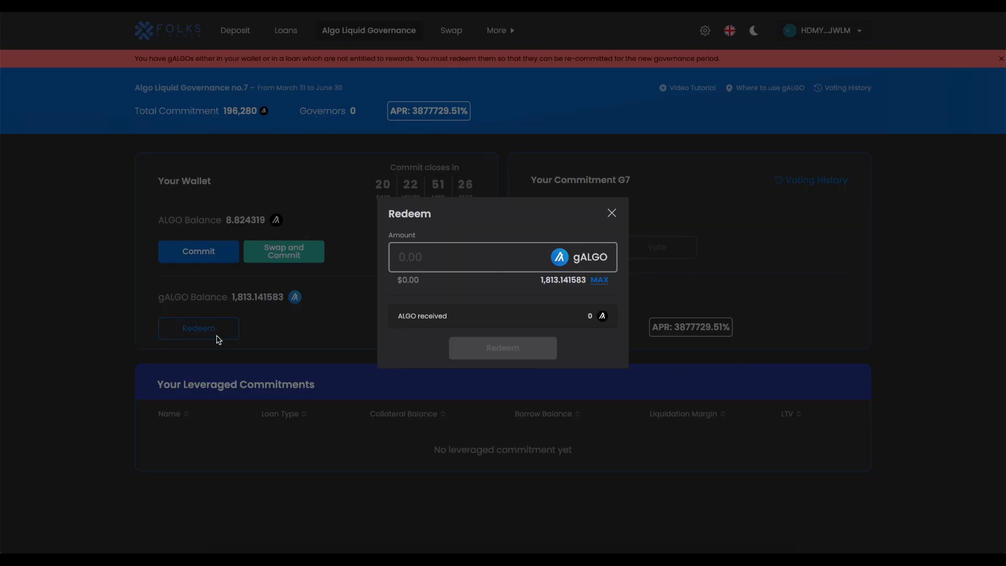
pyautogui.click(599, 280)
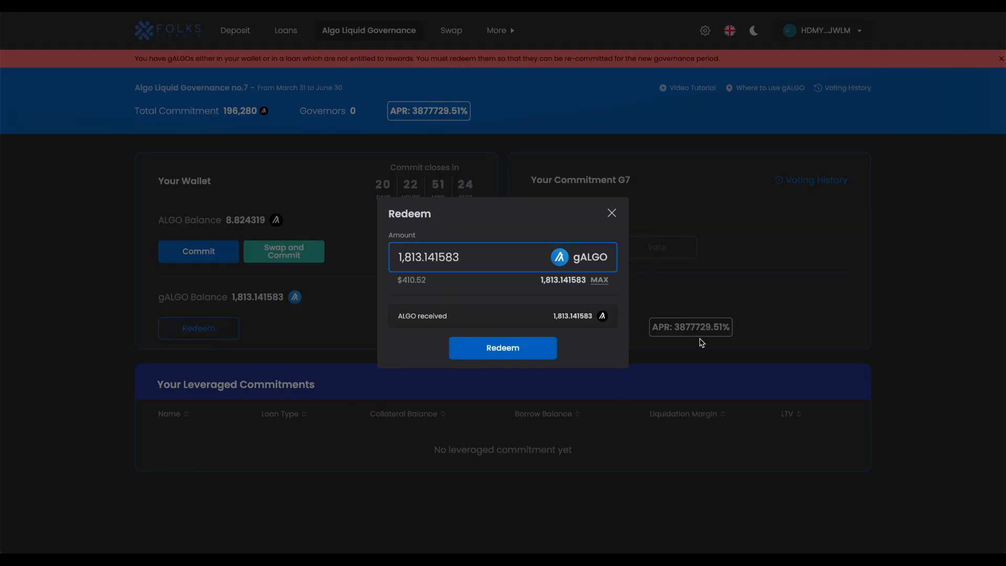
pyautogui.click(503, 348)
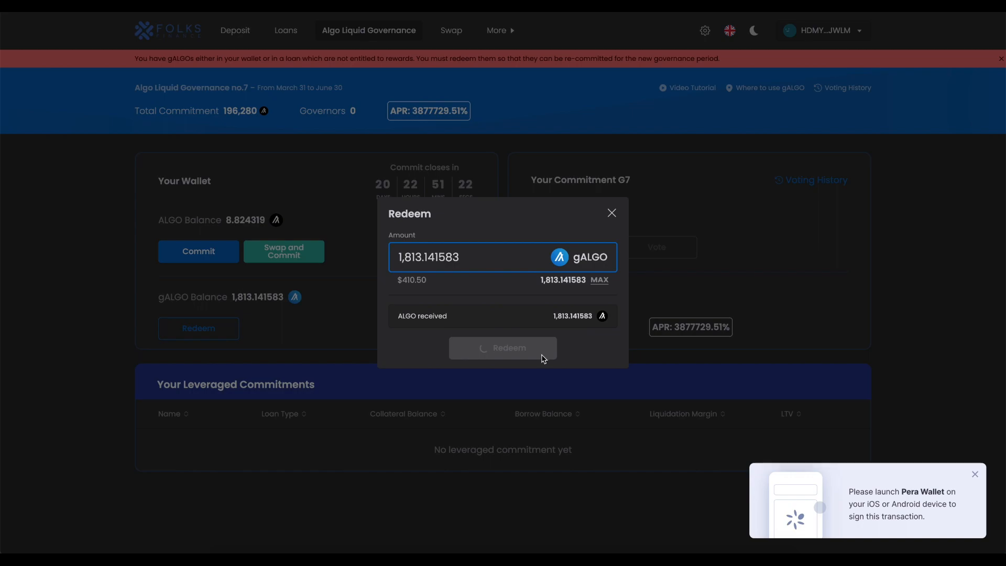